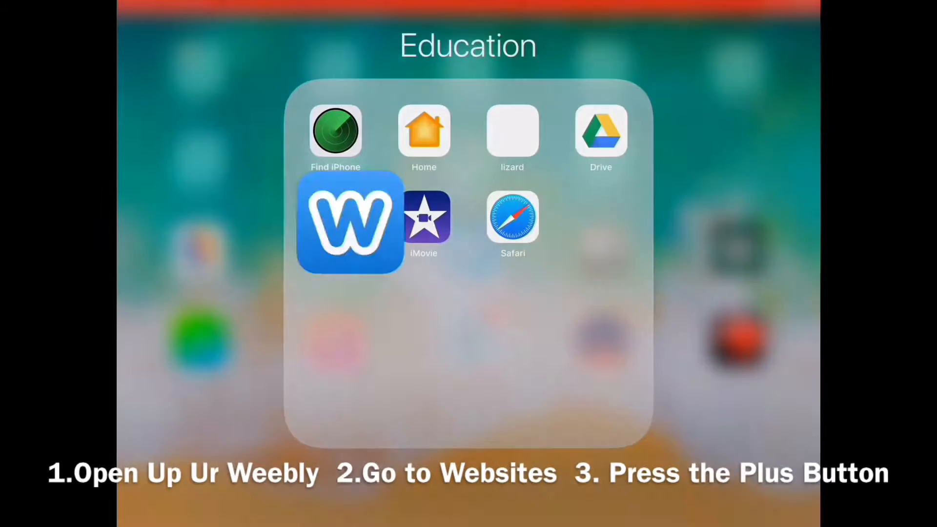
- Launch Weebly, reach the site's Blog overview and create a new untitled post
left_click(350, 223)
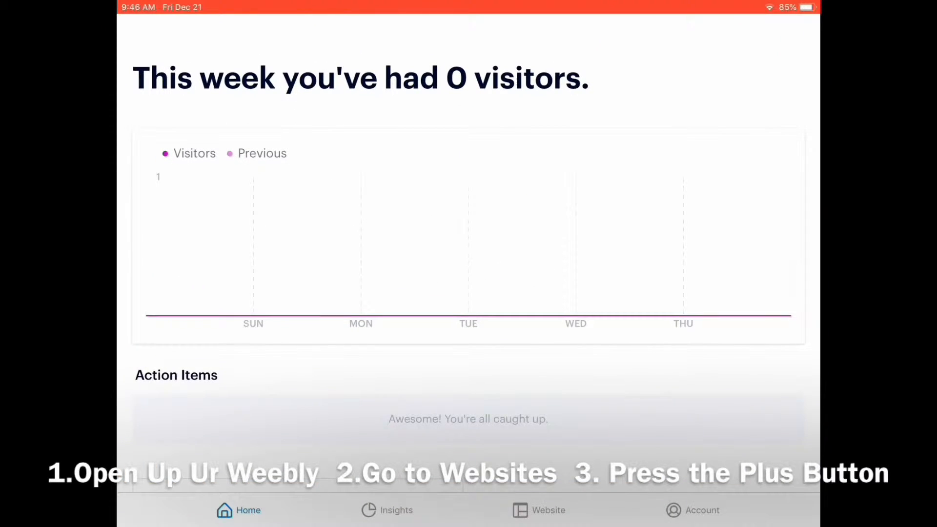
left_click(538, 510)
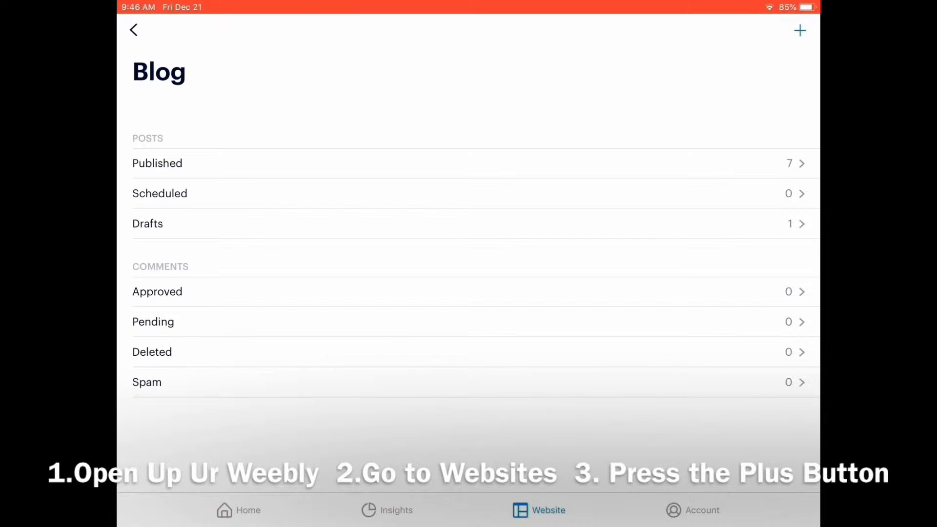
left_click(800, 31)
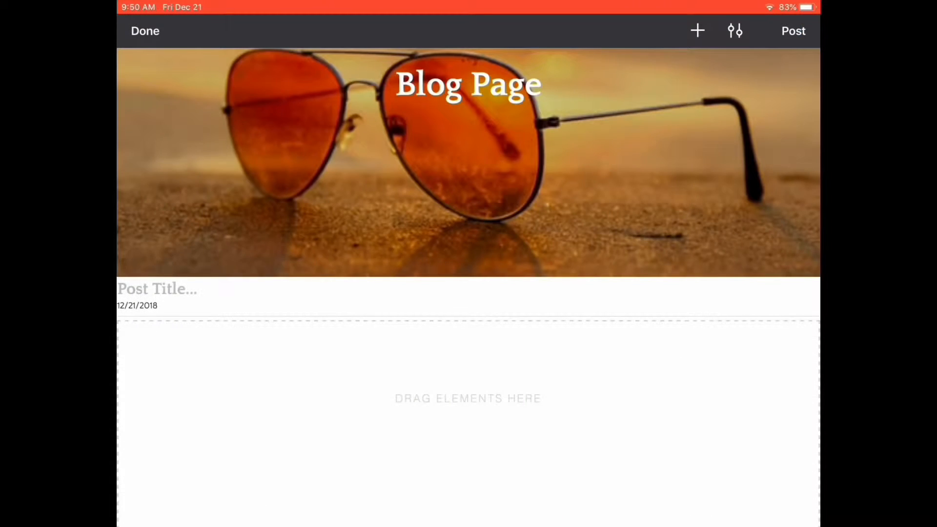
- Enter "hsjsjjwi" in the post body and publish it with Post
left_click(697, 30)
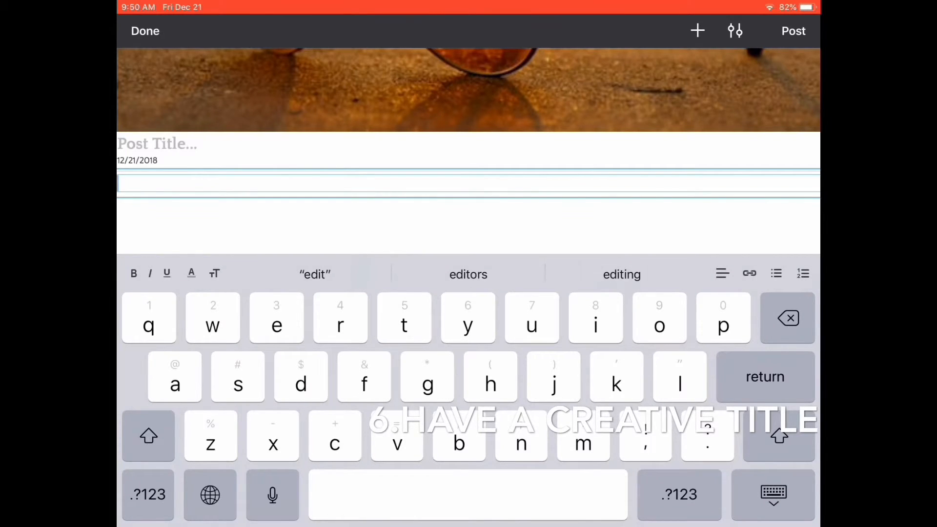
type("hsjsjjwi")
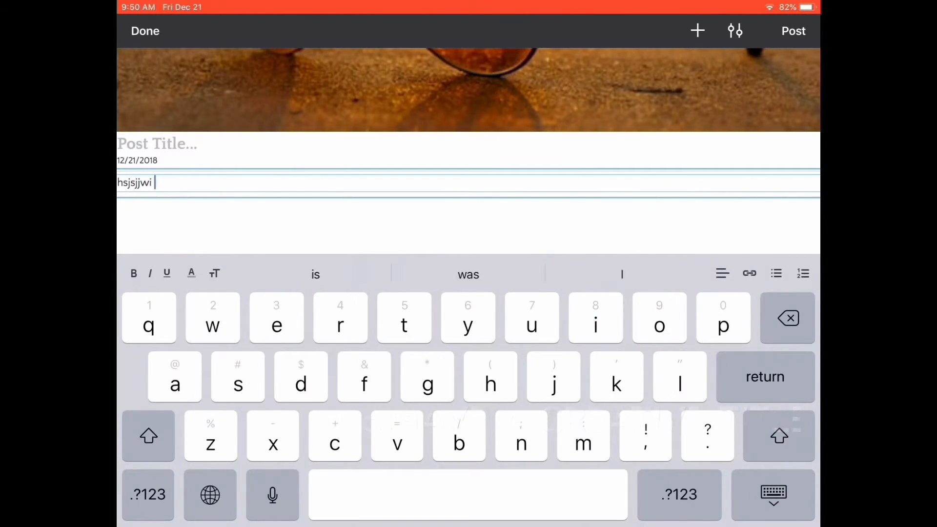
left_click(793, 31)
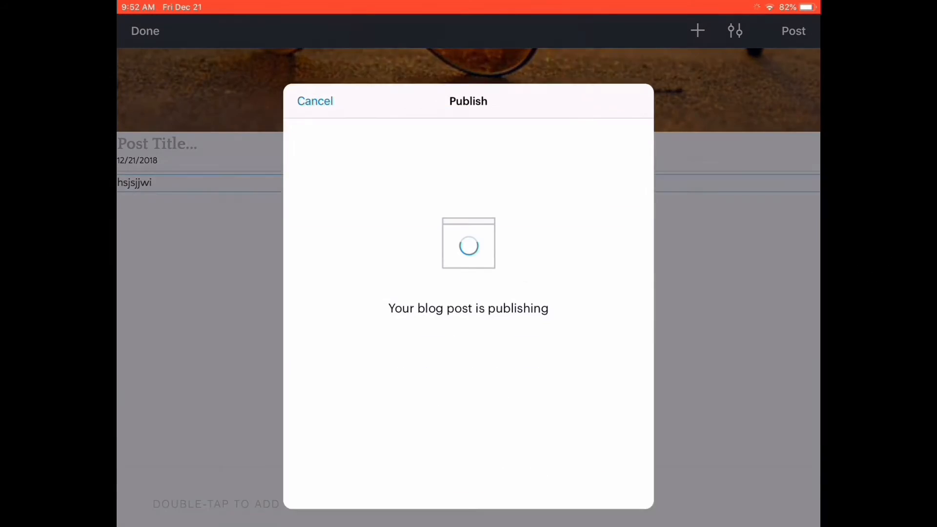